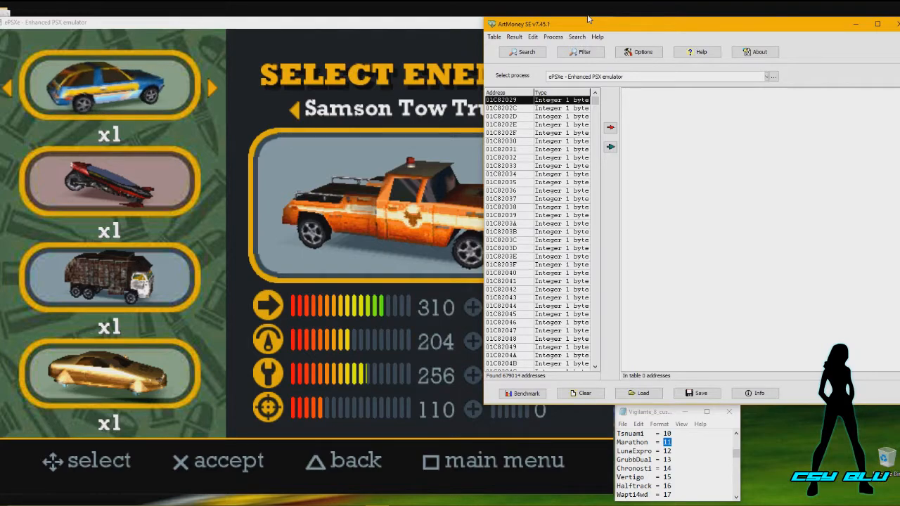
mouse_move(652, 247)
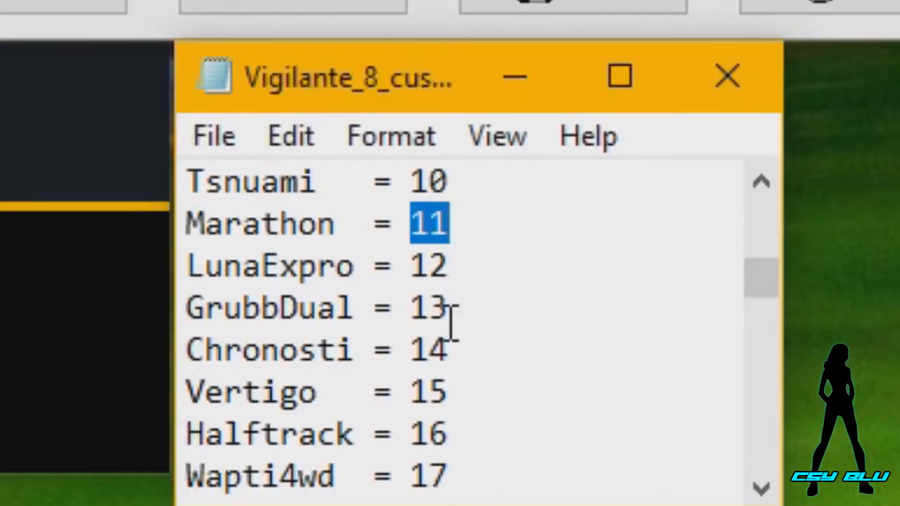
Search emulator memory for exact value 11 and dismiss the 10,126-match report.
scroll(up, 3)
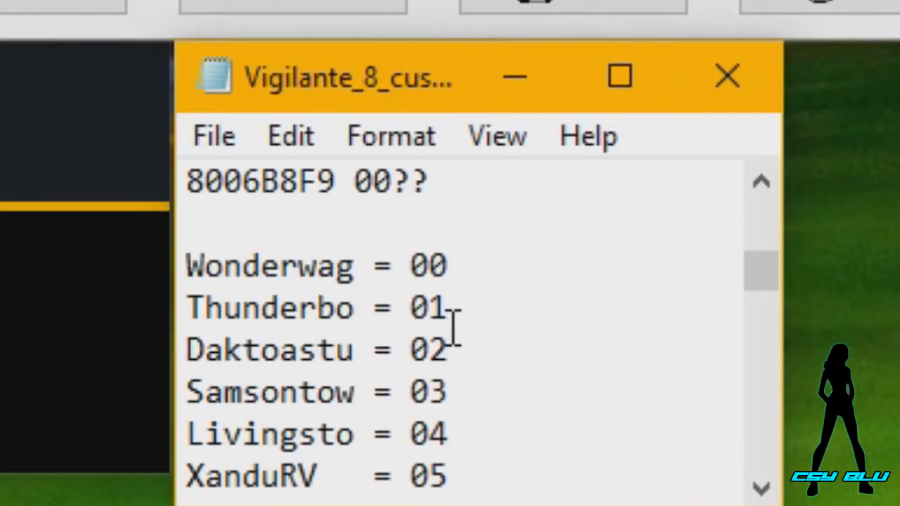
scroll(down, 3)
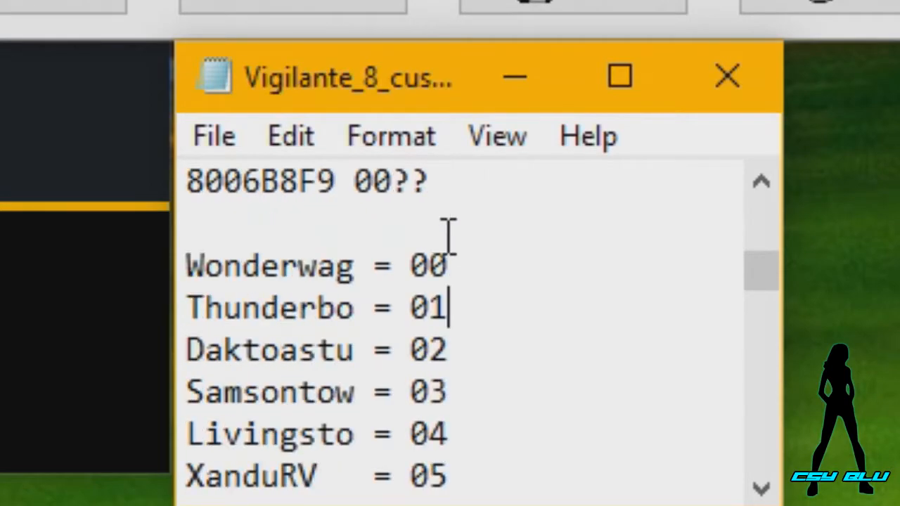
scroll(down, 3)
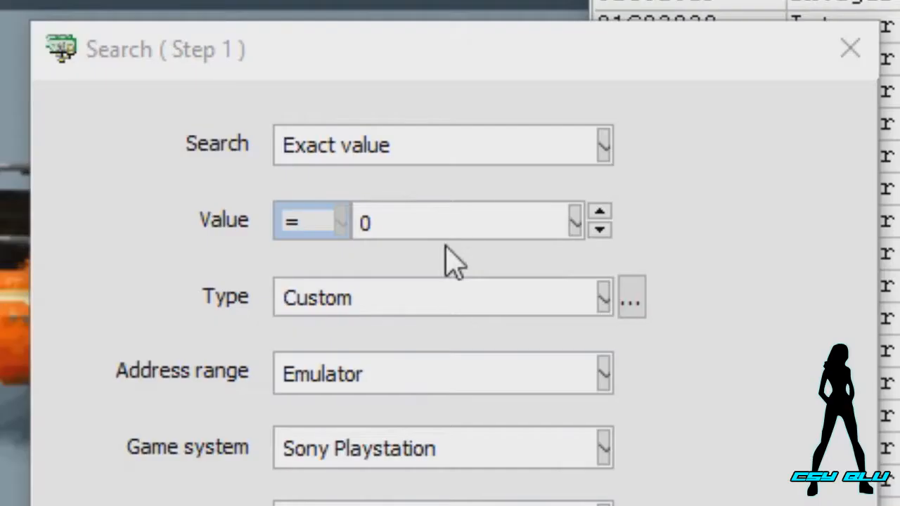
text(11)
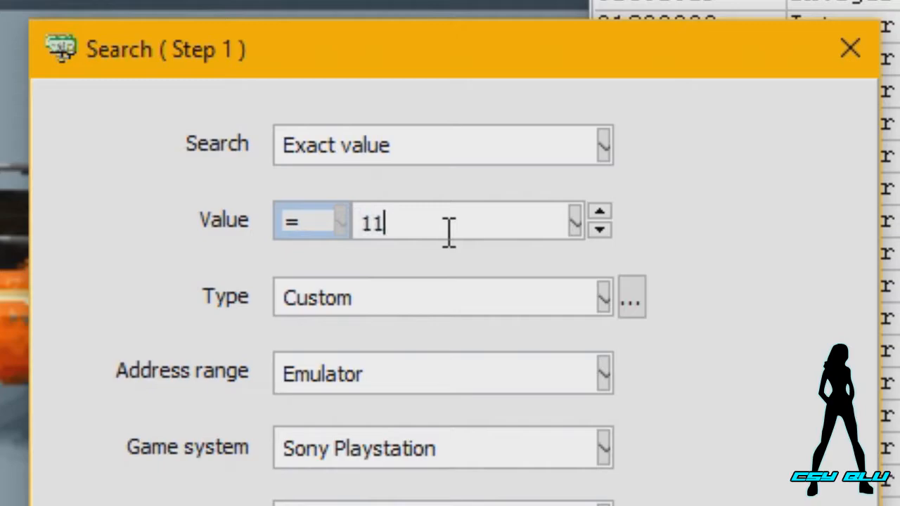
mouse_move(130, 183)
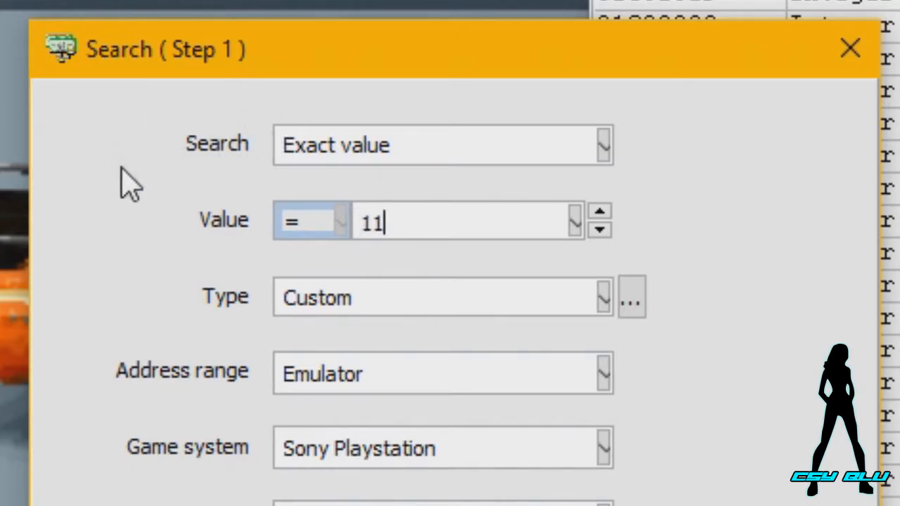
mouse_move(168, 235)
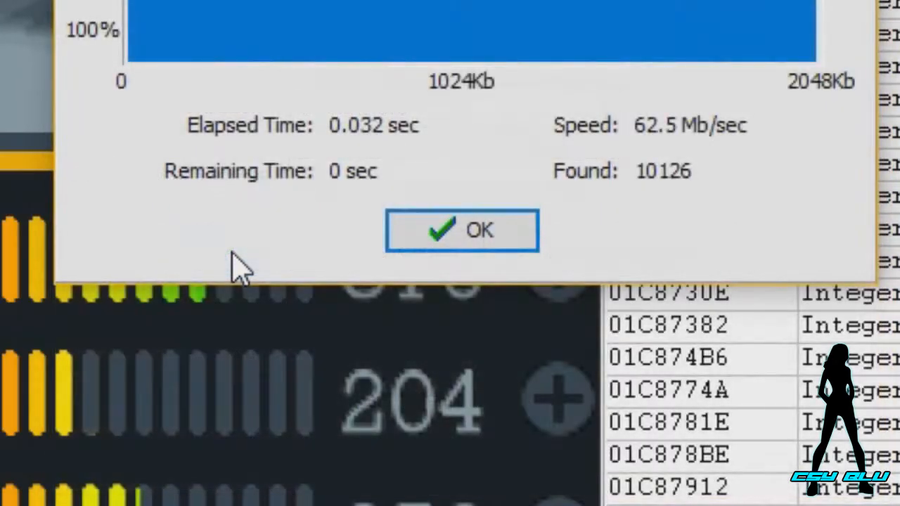
click(462, 231)
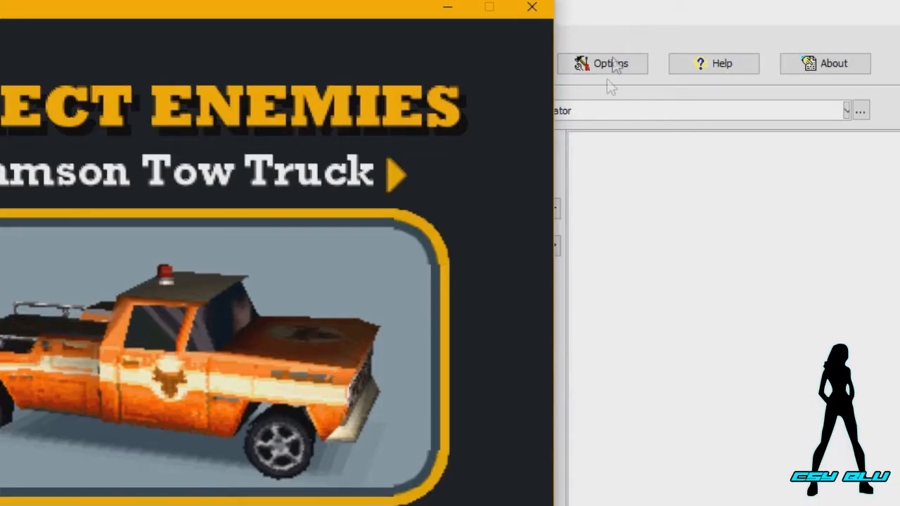
Filter the found addresses for 17, then twice for 16, leaving 01CED916 and 01D951DC.
click(490, 64)
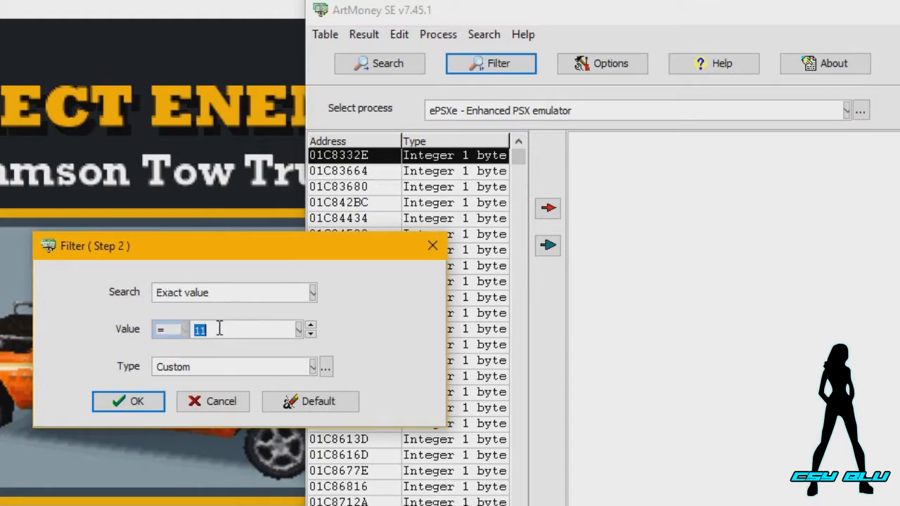
text(17)
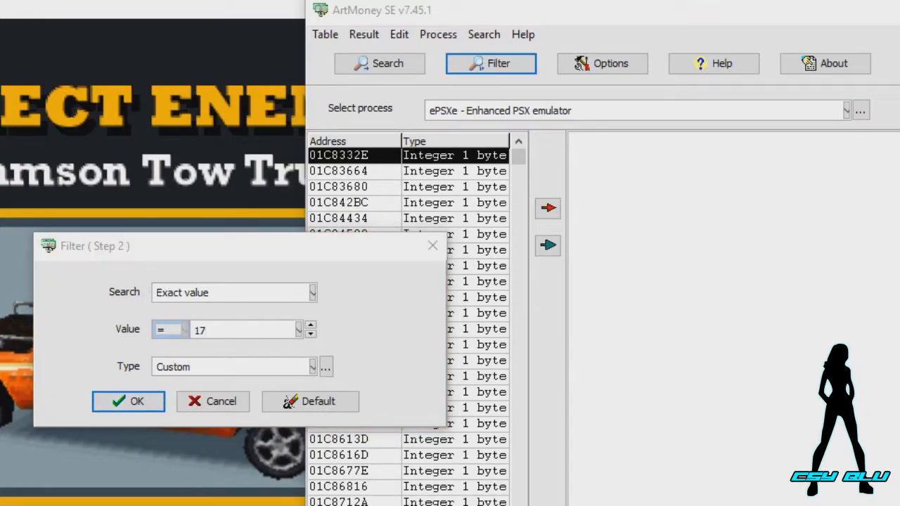
mouse_move(77, 397)
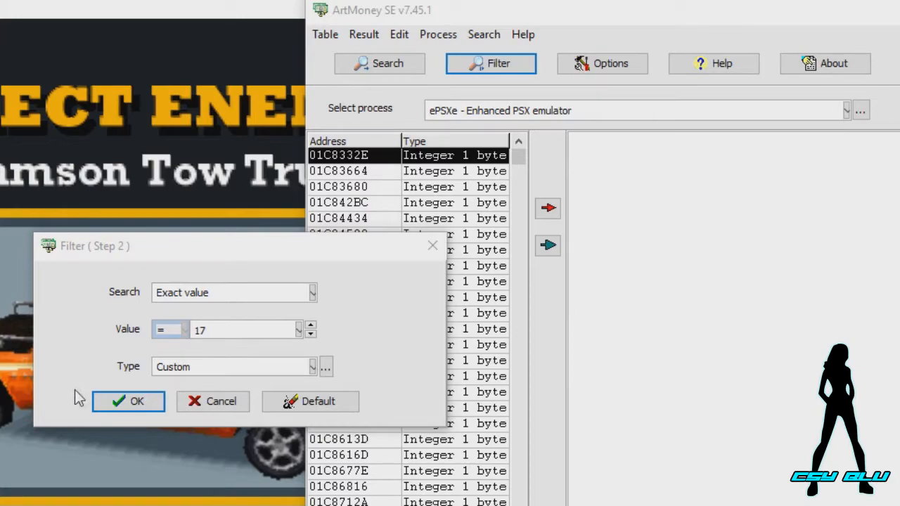
click(128, 401)
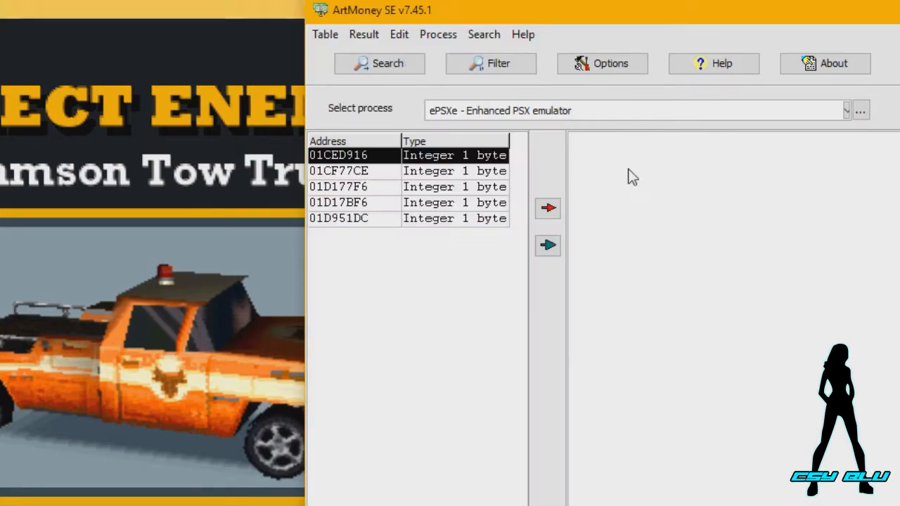
click(491, 63)
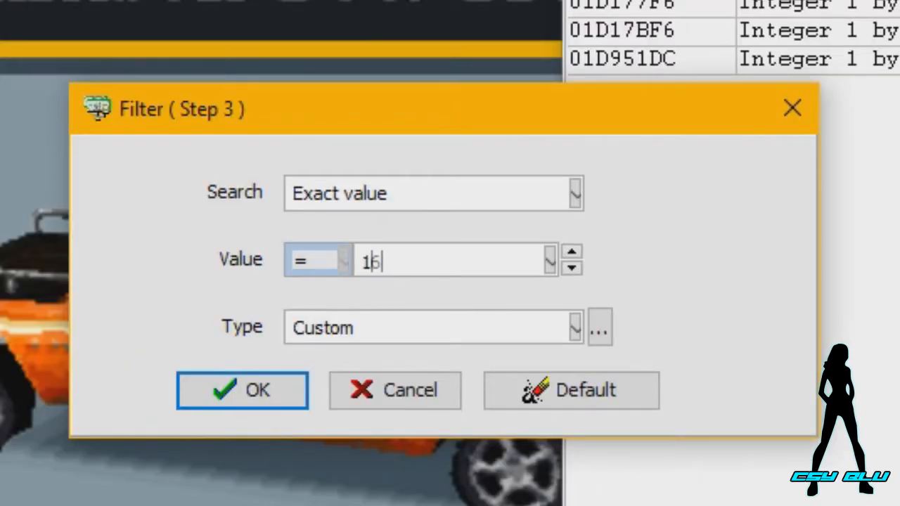
text(6)
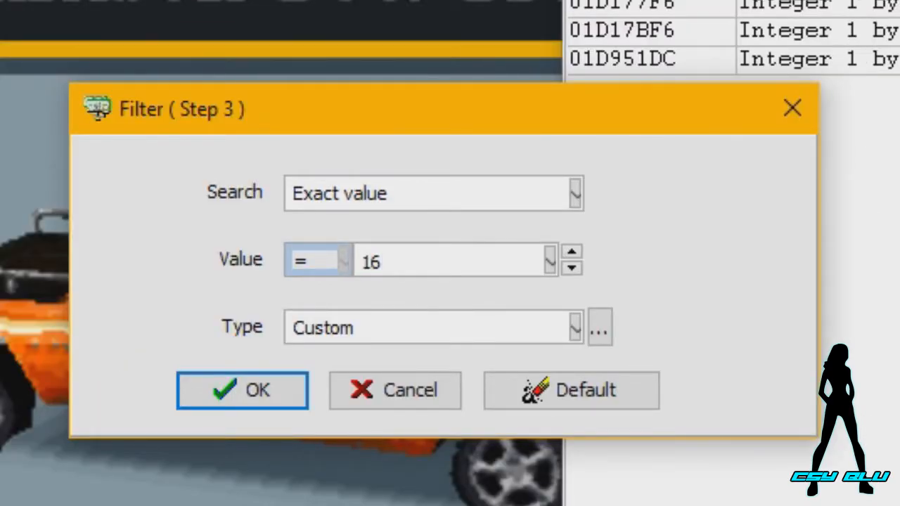
click(243, 391)
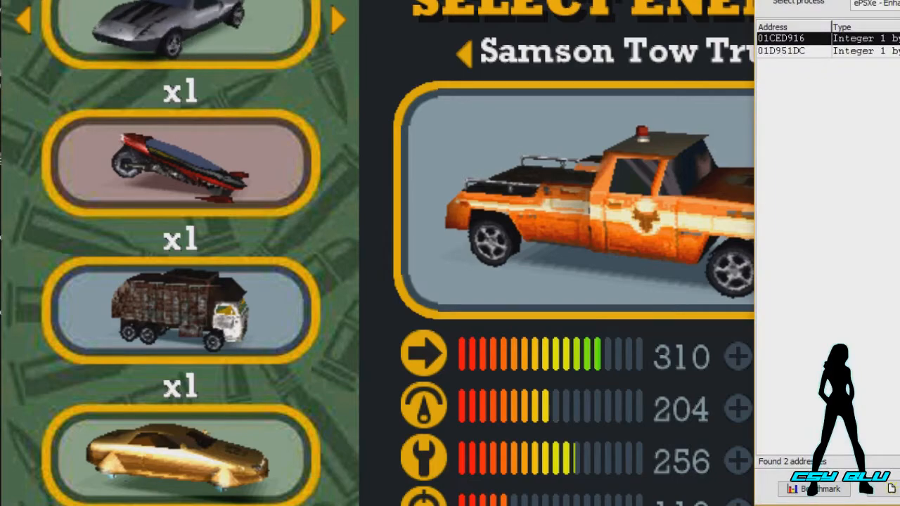
click(800, 52)
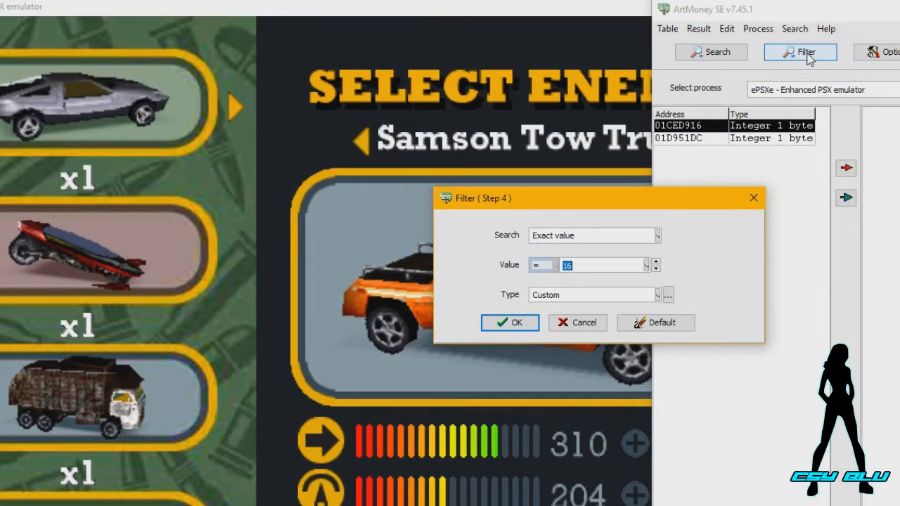
click(510, 323)
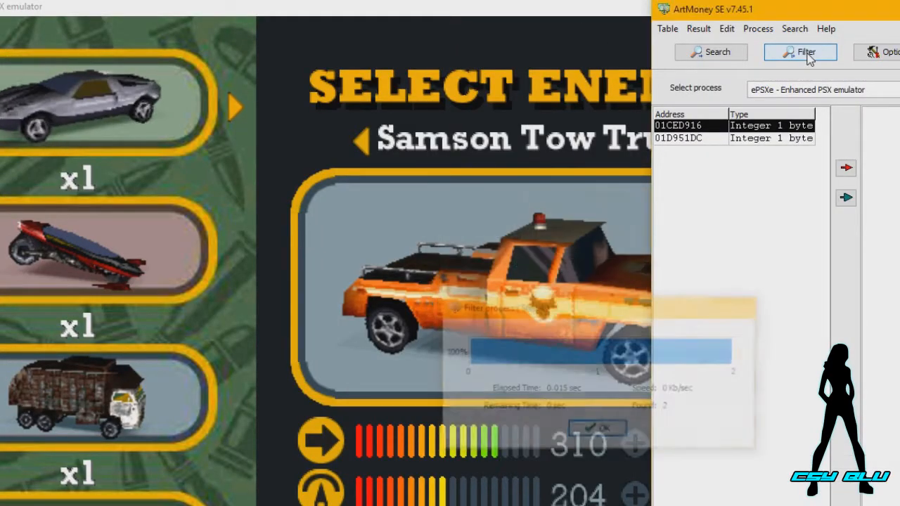
click(801, 52)
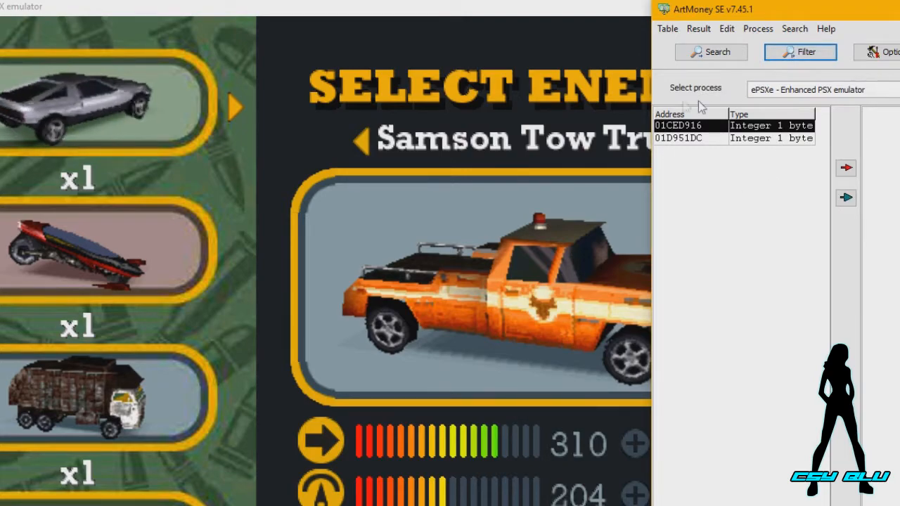
mouse_move(719, 285)
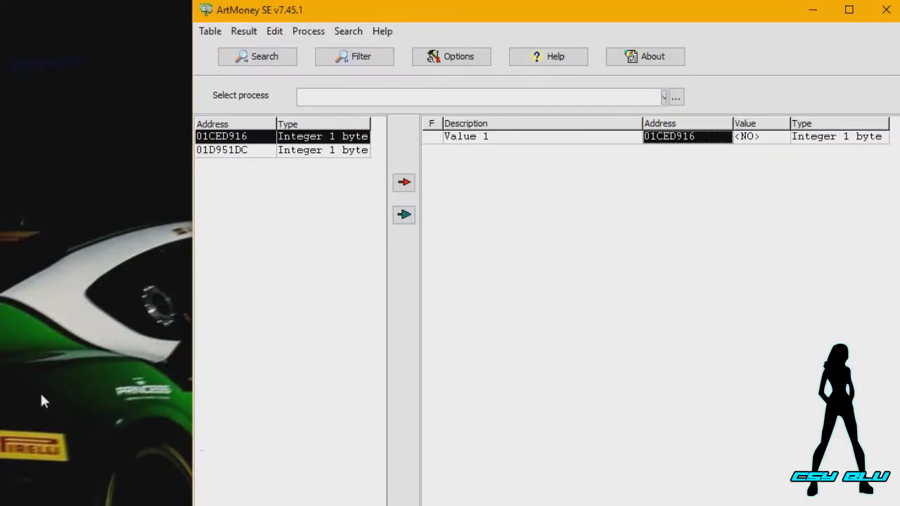
mouse_move(486, 296)
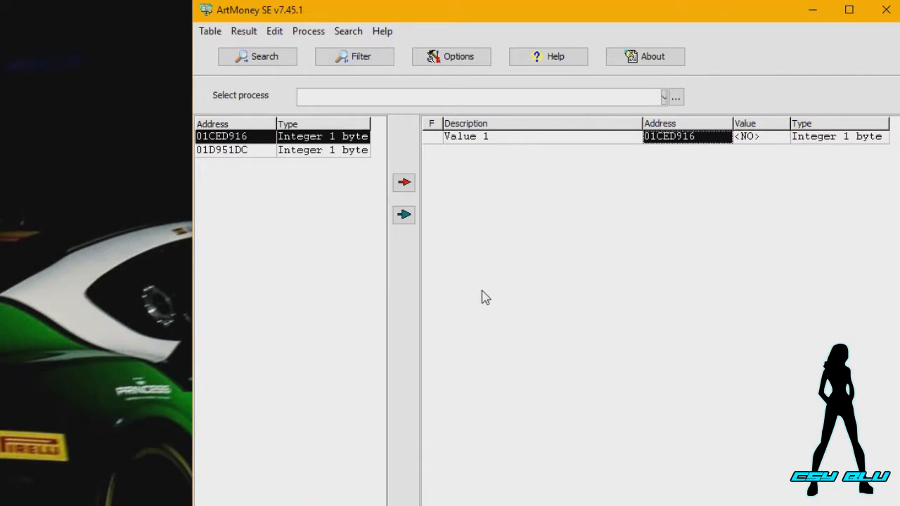
Edit the 01CED916 entry from its right-click menu.
right_click(668, 137)
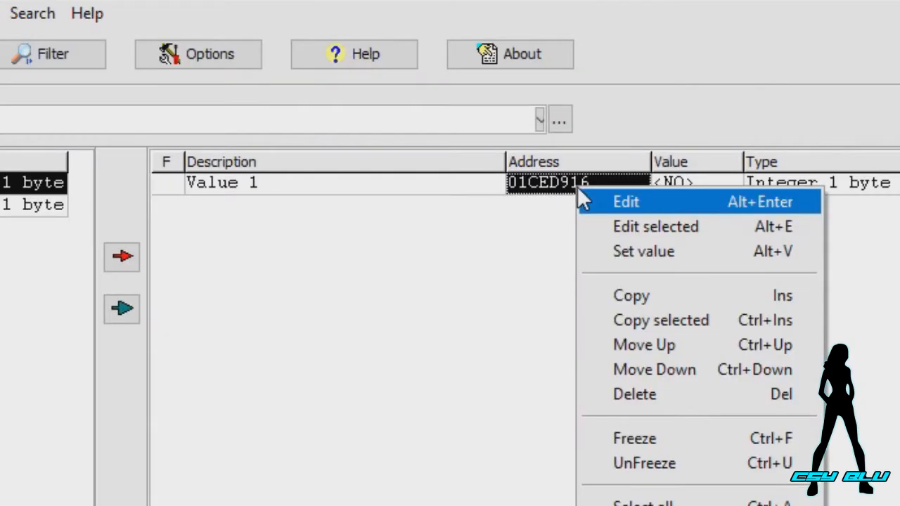
click(625, 201)
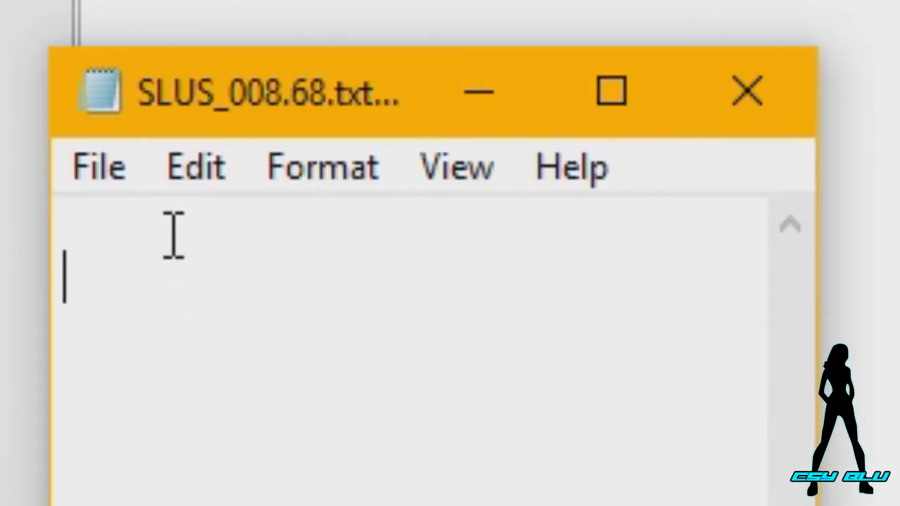
Write the '#HOTROD RIVAL SLOT 1' heading with 8006B8F6 on the line below.
text(#)
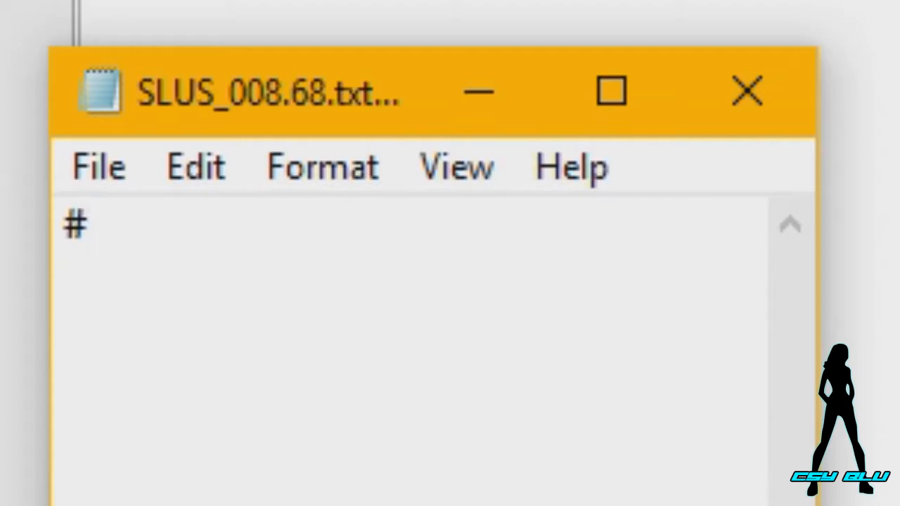
text(HOT)
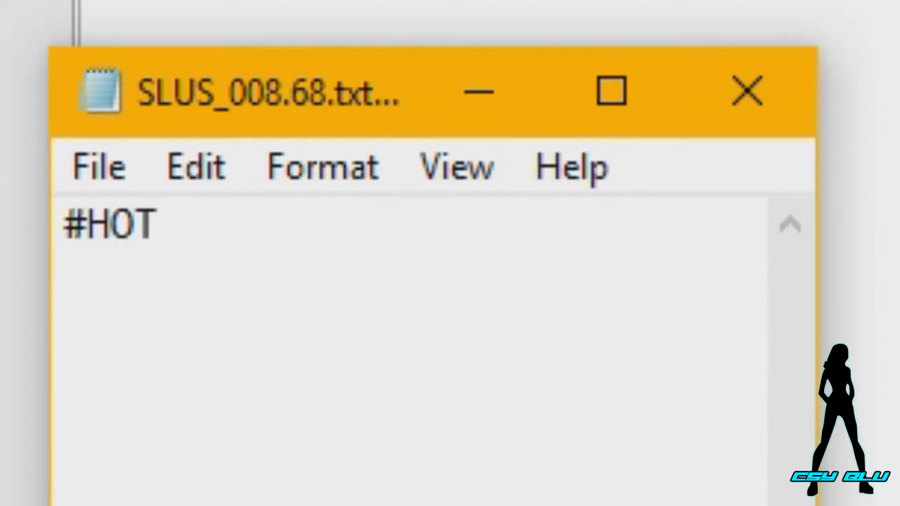
text(ROD RIVAL)
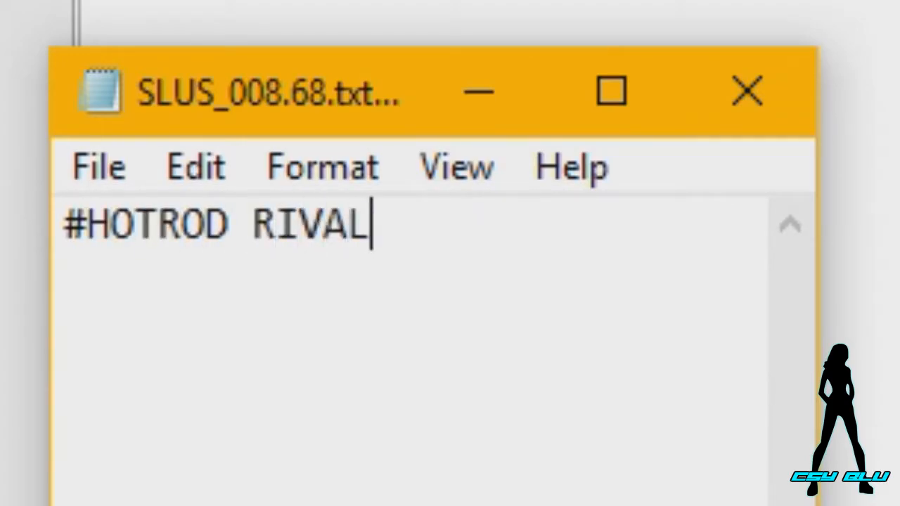
text(SLOT 1)
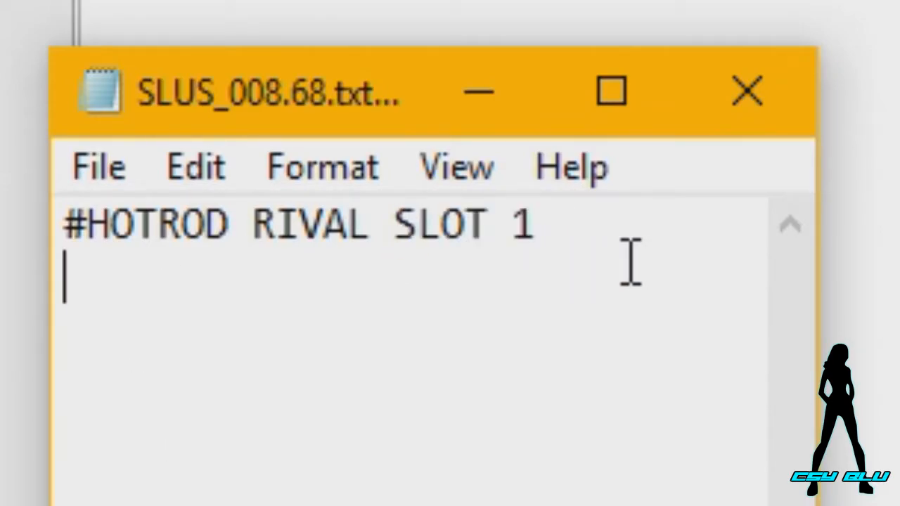
text(8006B8F6)
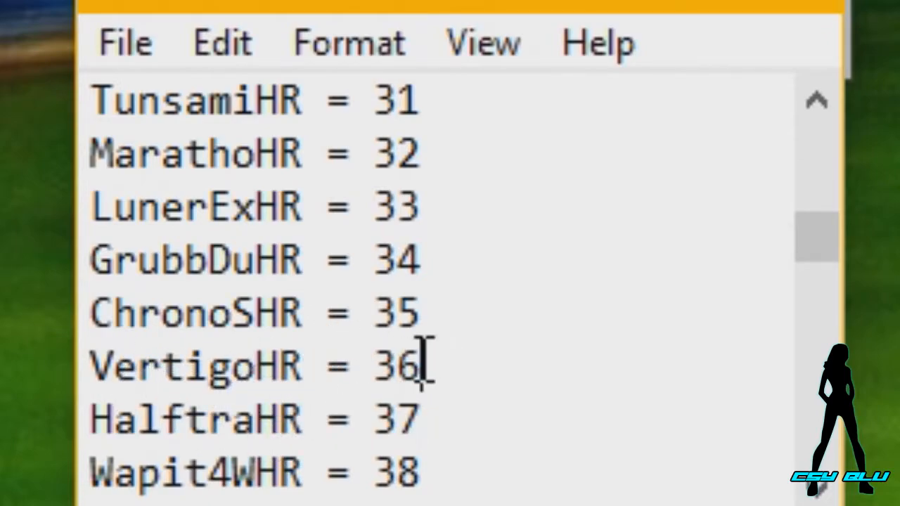
Copy VertigoHR's value 36 from the Notepad car list.
right_click(422, 366)
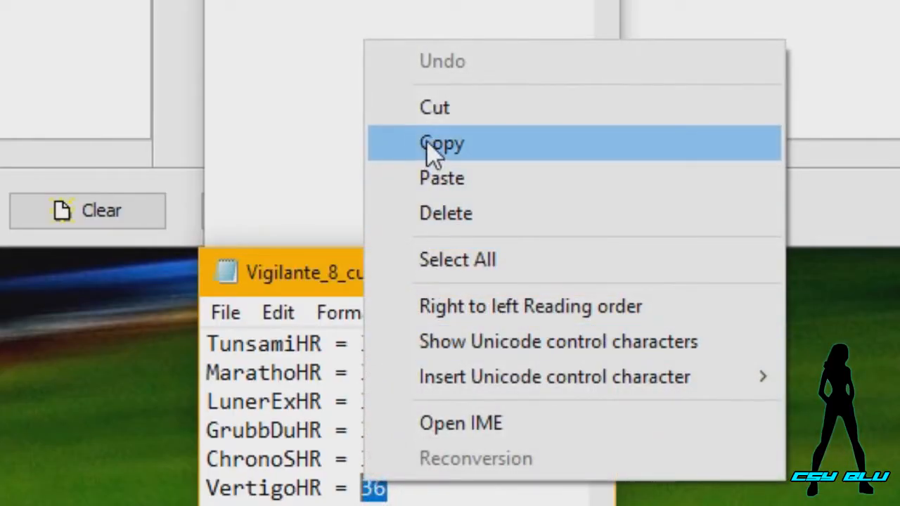
click(443, 143)
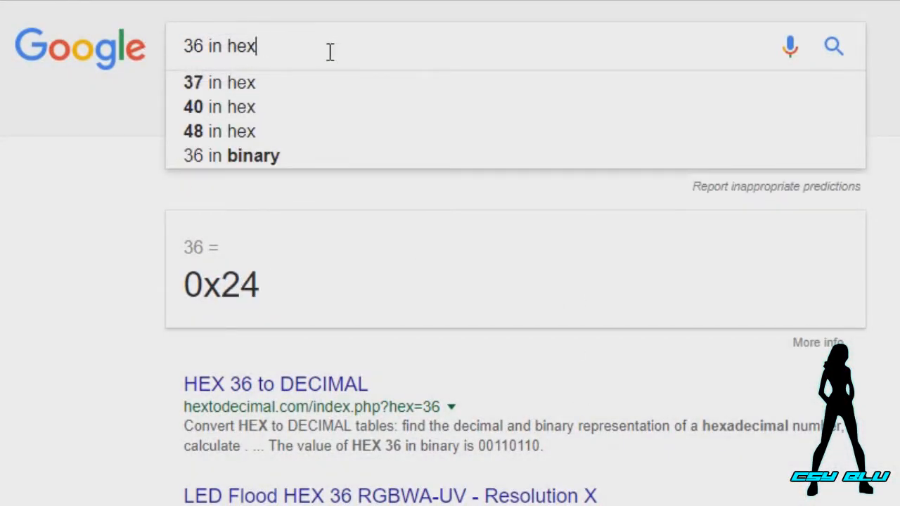
Search Google for 36 in hex, getting 0x24.
key(Backspace)
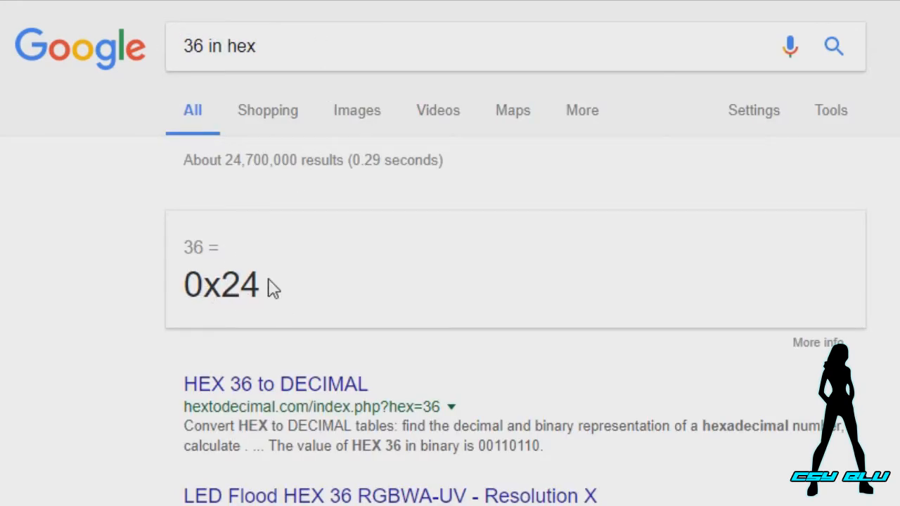
right_click(239, 285)
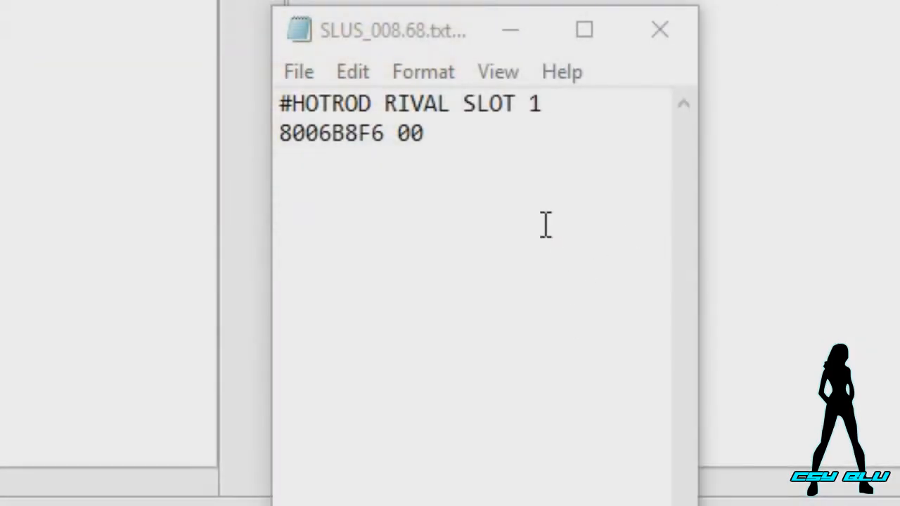
Append 24 so the code line reads 8006B8F6 0024.
text(24)
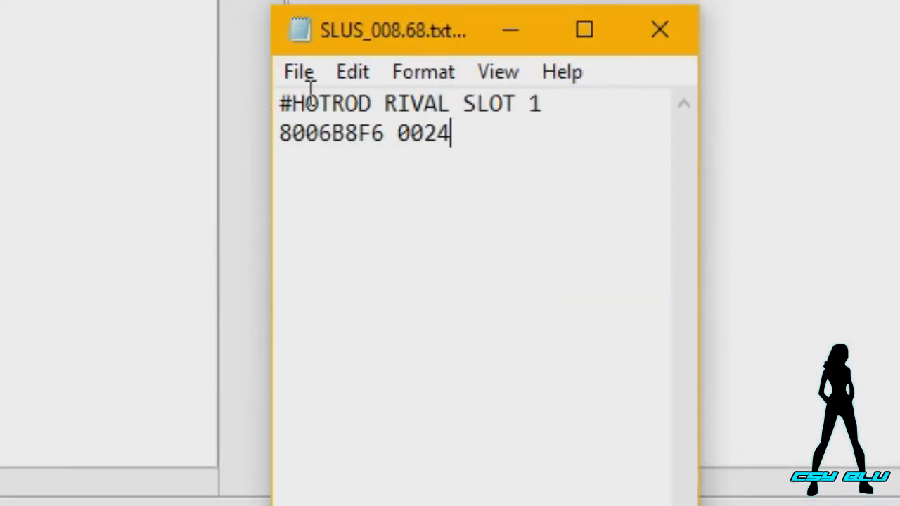
mouse_move(658, 29)
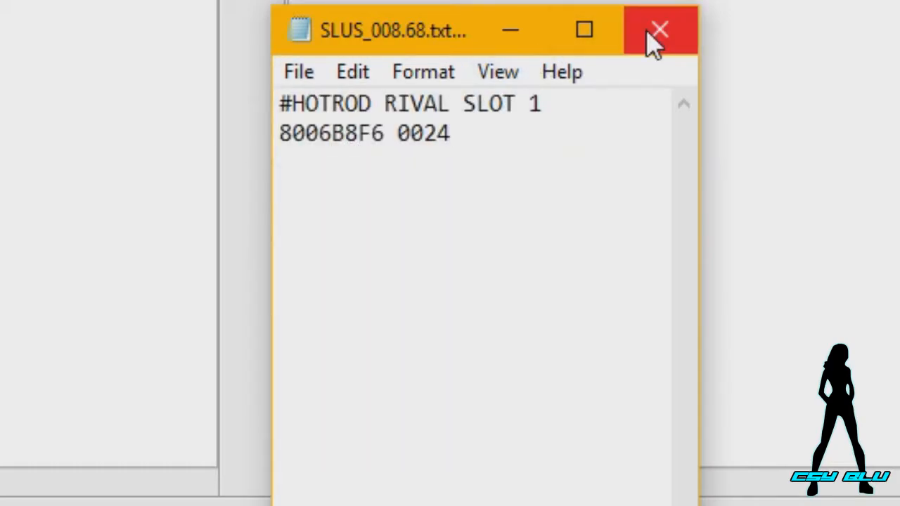
mouse_move(633, 422)
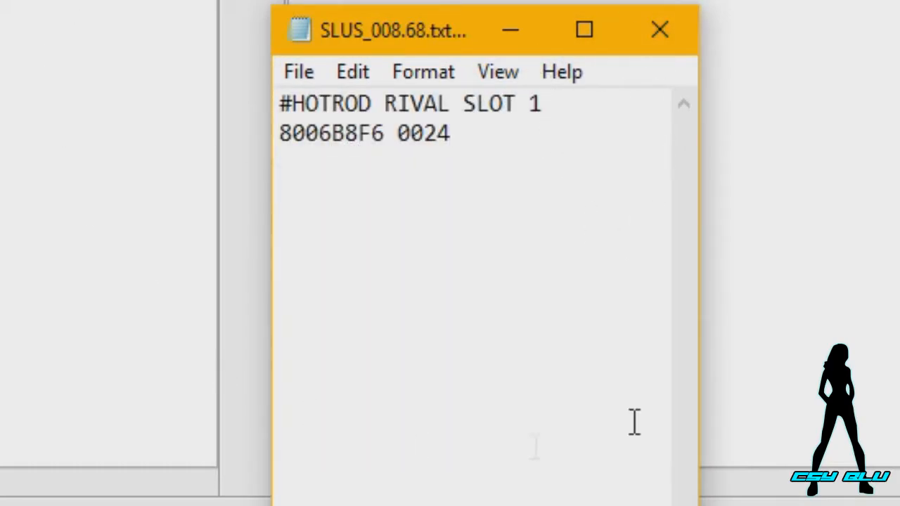
mouse_move(728, 324)
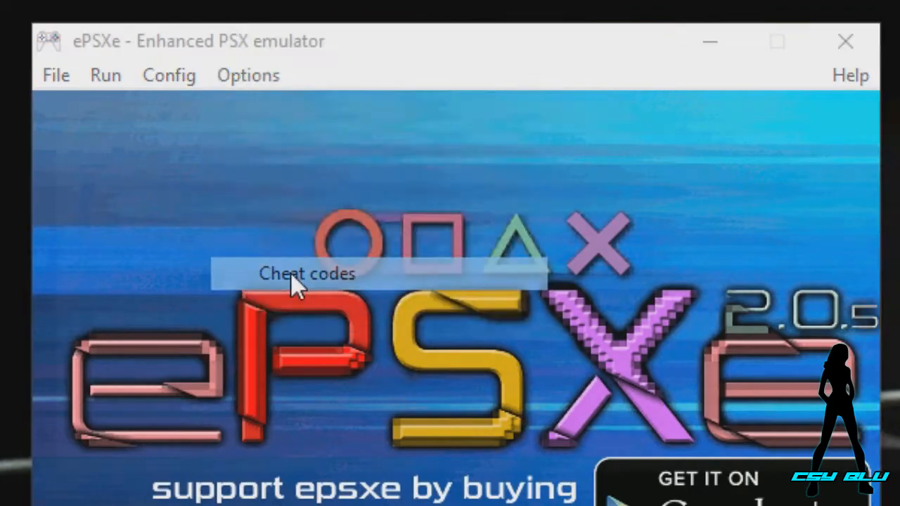
click(305, 273)
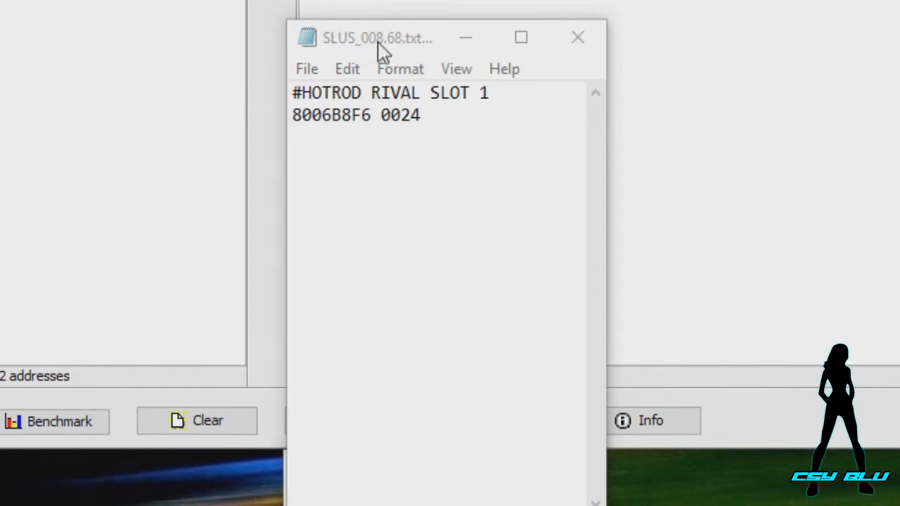
click(376, 37)
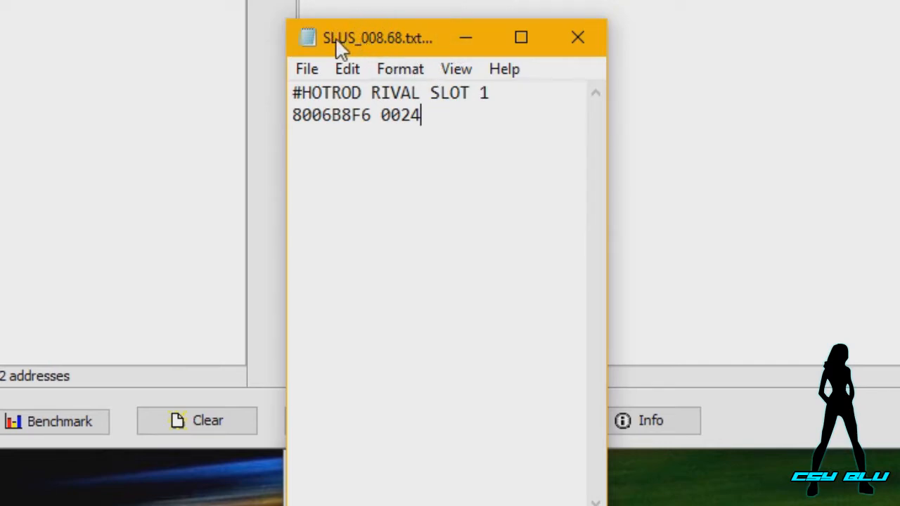
mouse_move(398, 49)
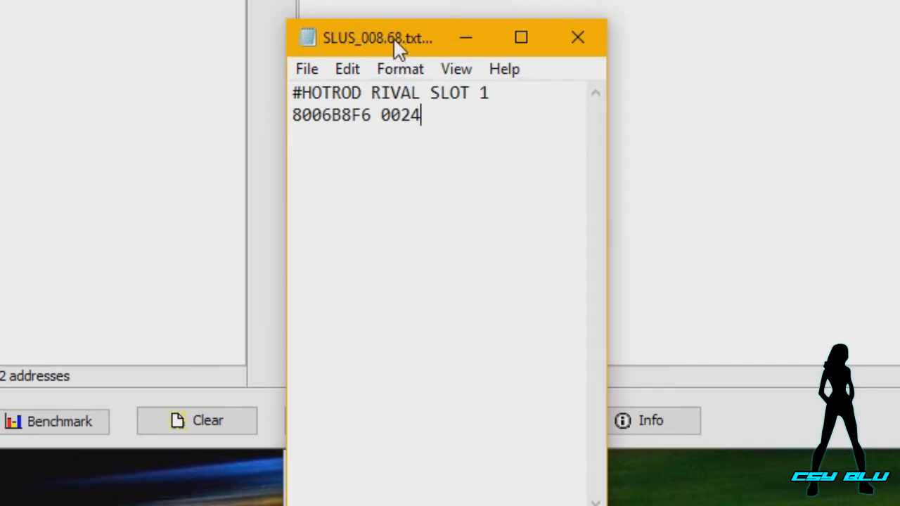
mouse_move(363, 39)
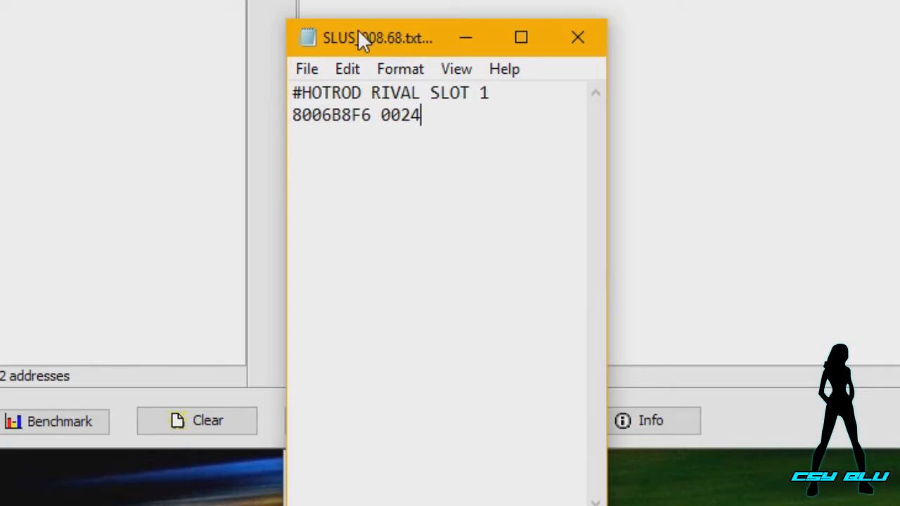
mouse_move(353, 60)
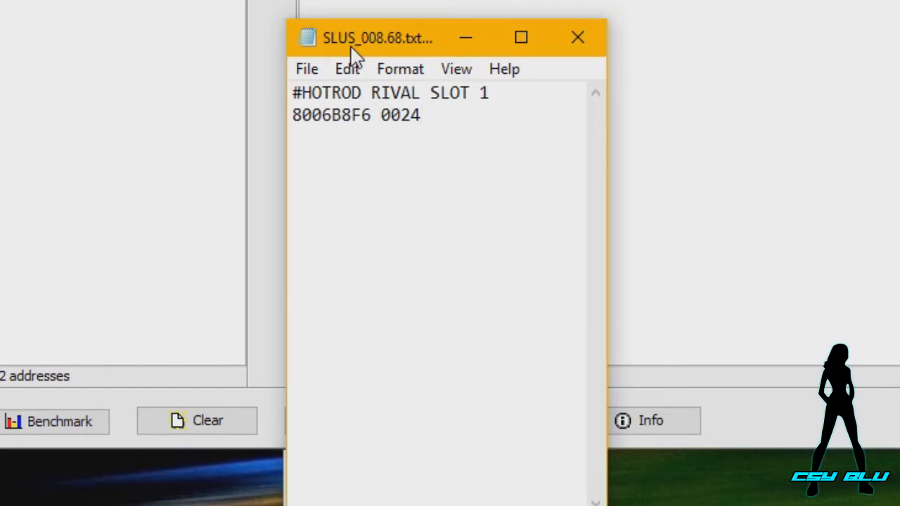
mouse_move(422, 43)
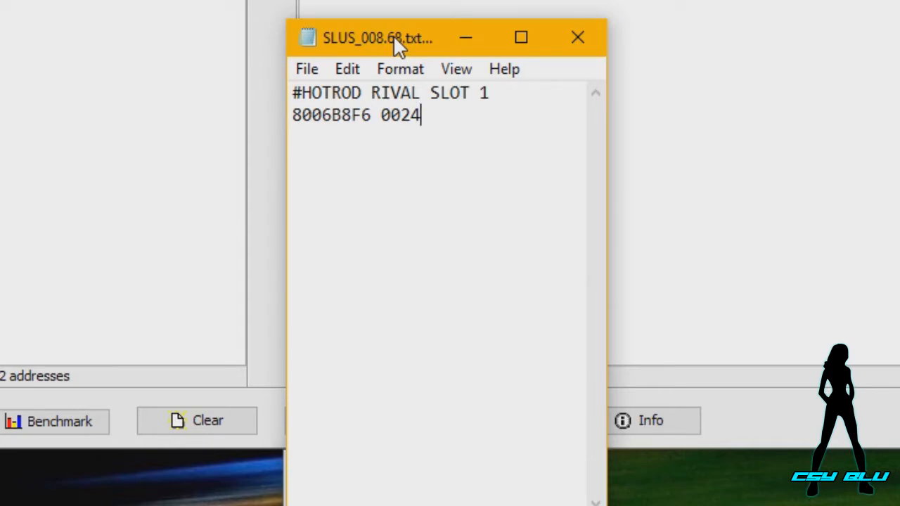
mouse_move(350, 46)
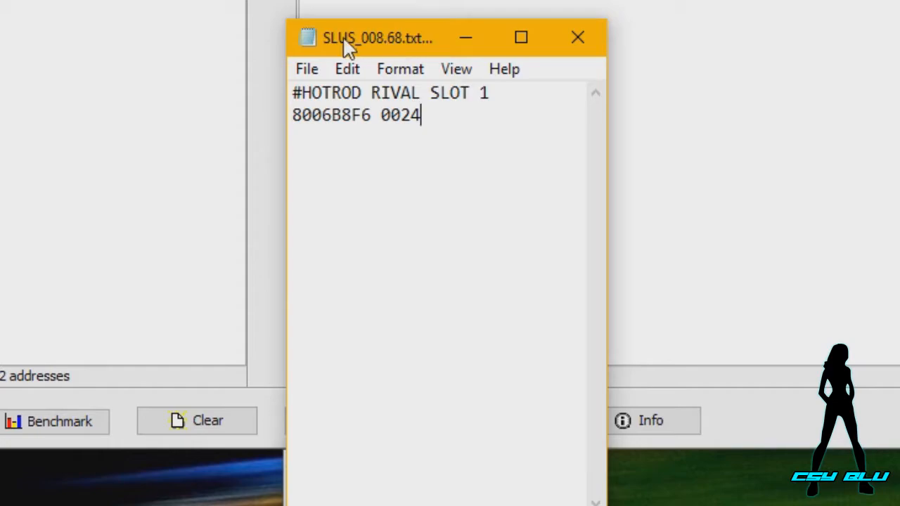
mouse_move(299, 44)
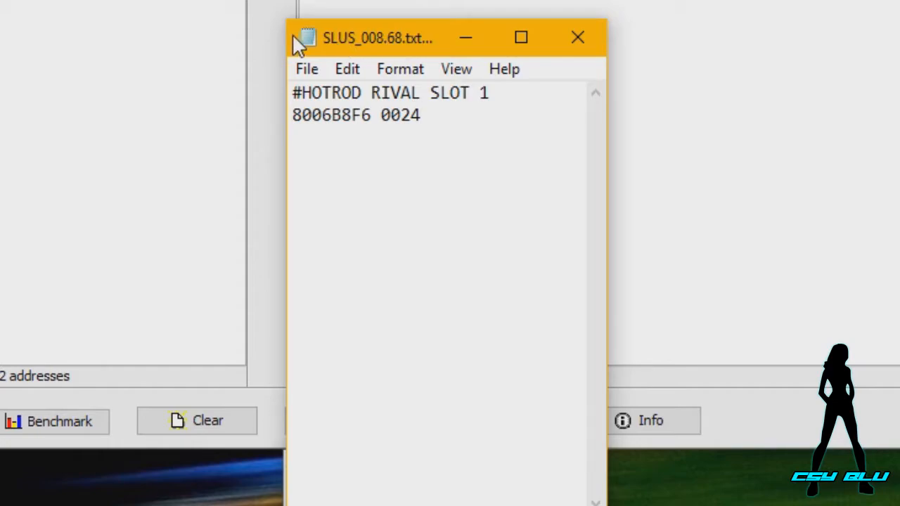
mouse_move(420, 97)
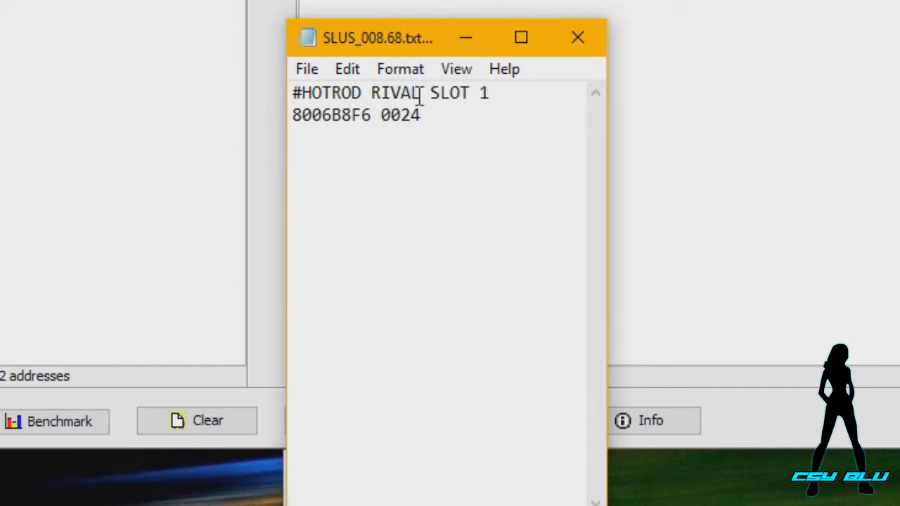
mouse_move(406, 159)
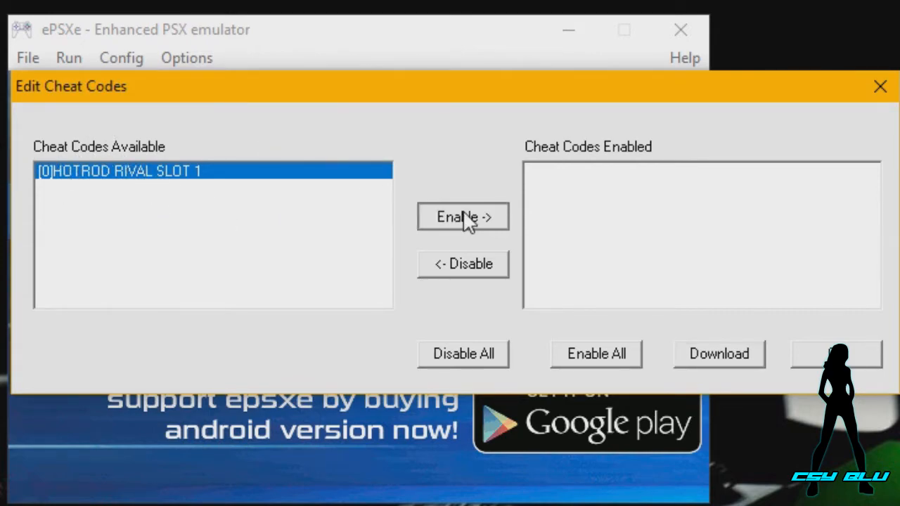
Enable the HOTROD RIVAL SLOT 1 cheat and continue the game.
click(462, 216)
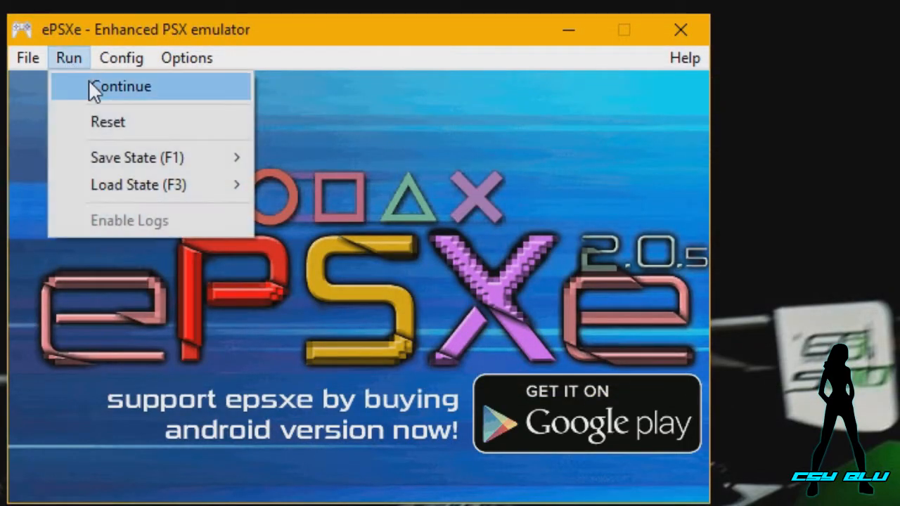
click(124, 86)
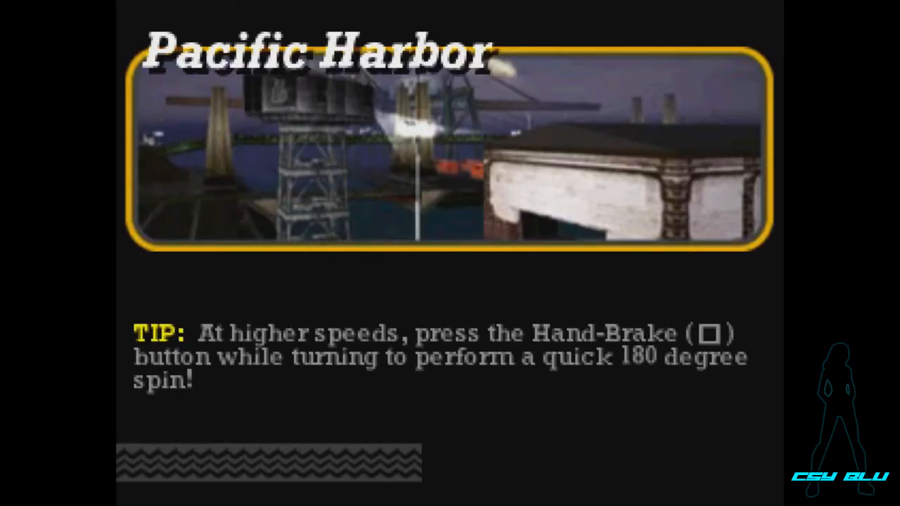